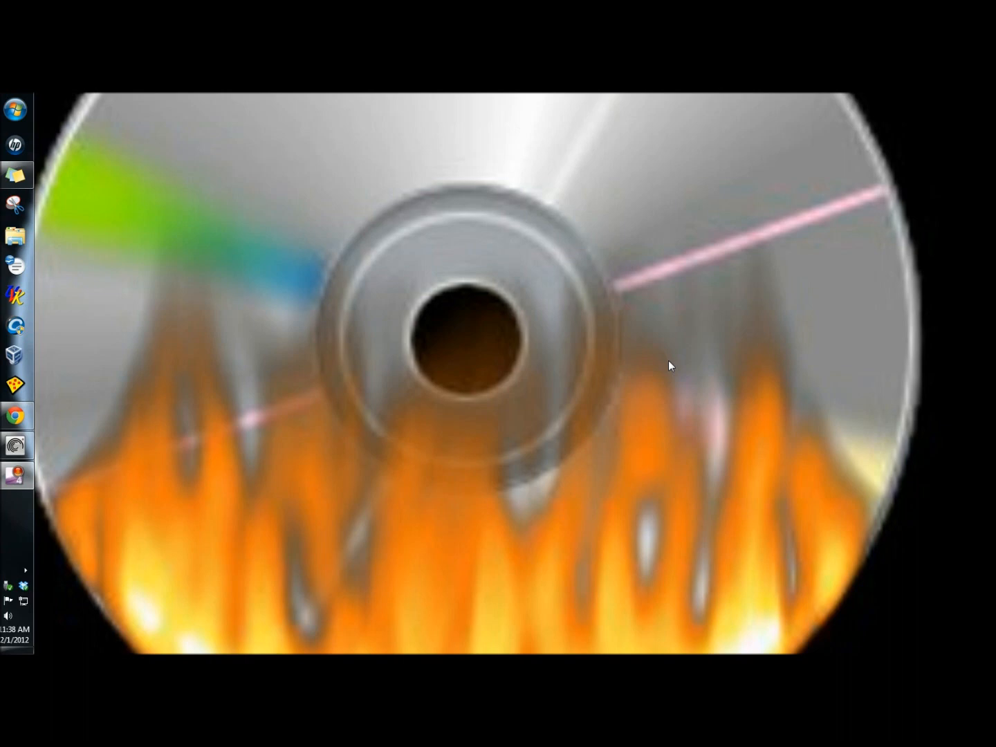
- Launch Chrome from the desktop and search Google for cnet
click(15, 415)
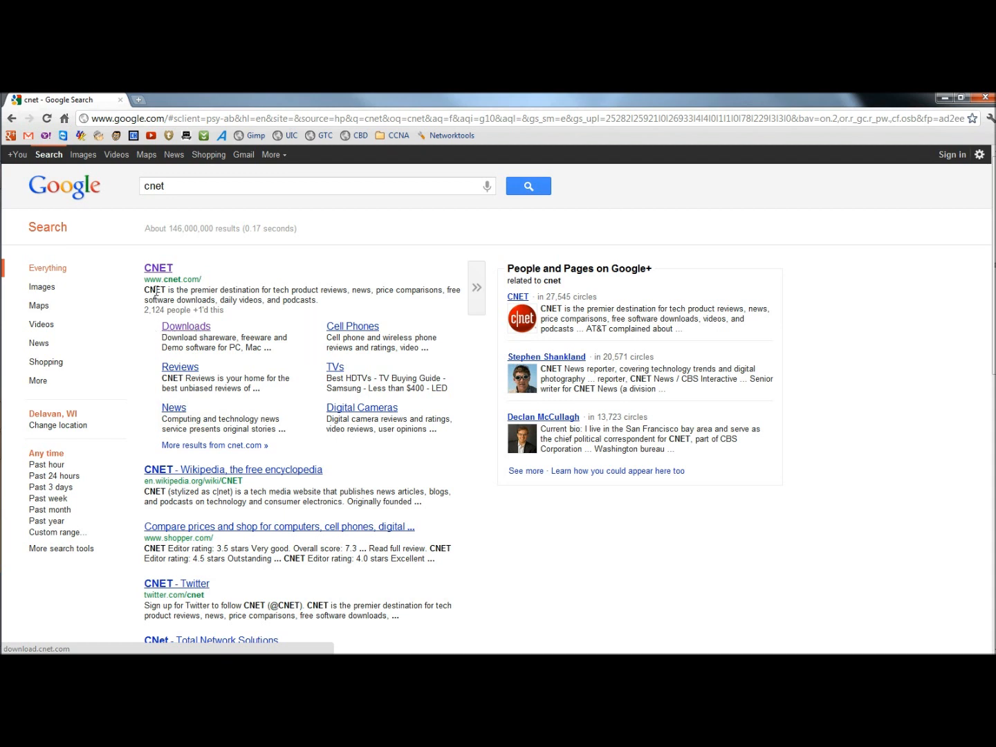
- Go to CNET and navigate to its Windows software downloads section
click(157, 267)
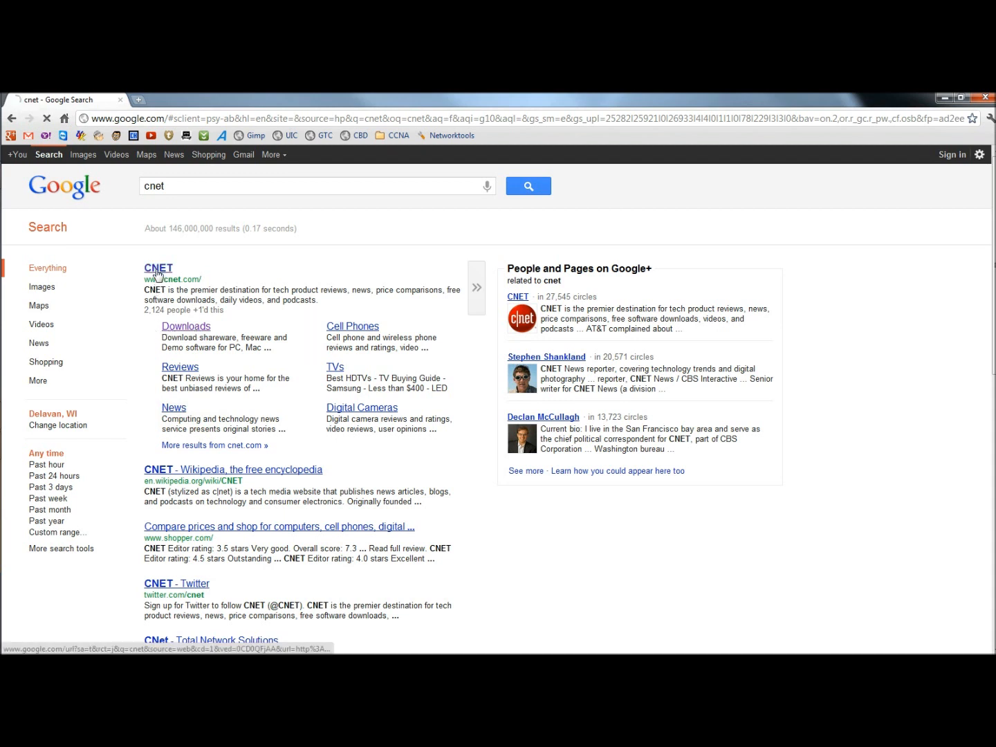
click(158, 268)
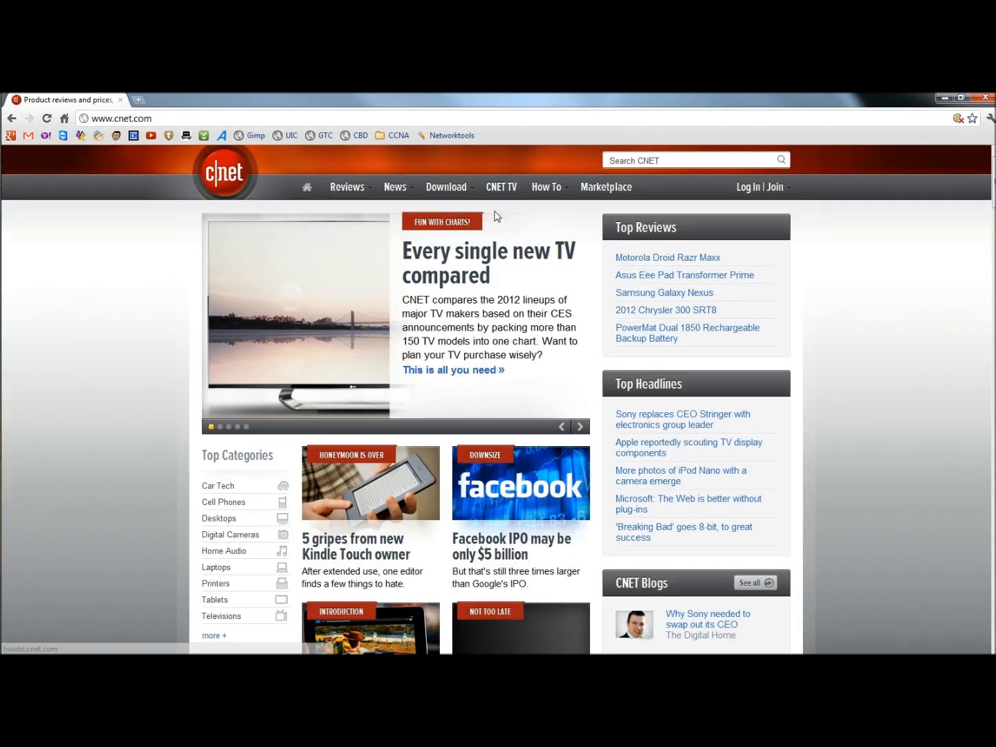
click(445, 187)
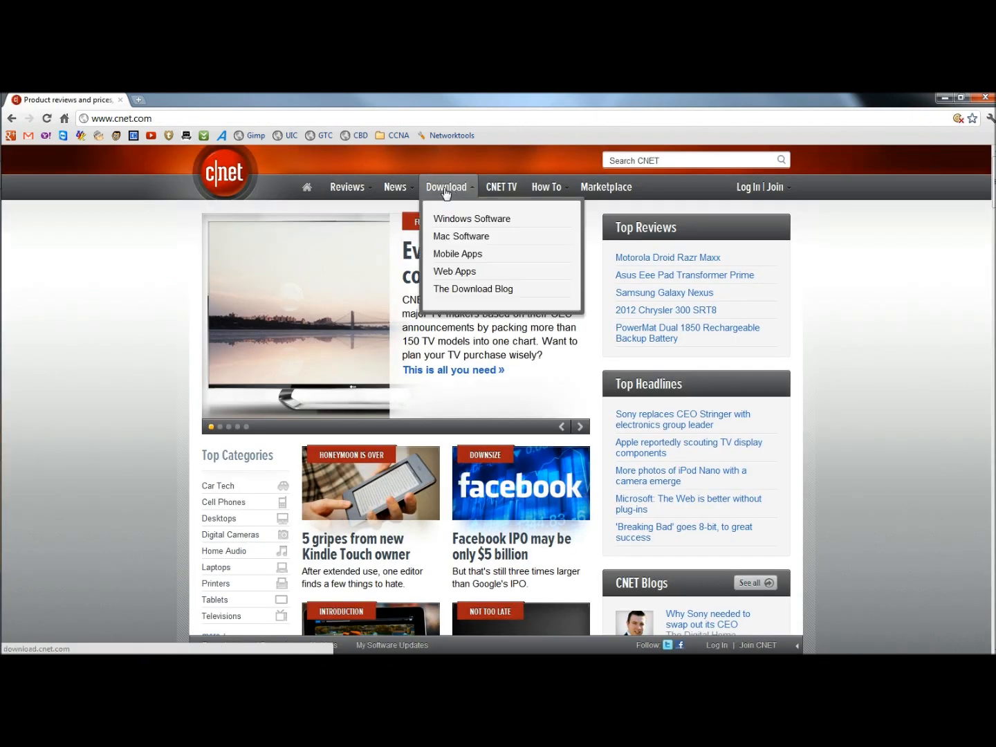
click(470, 218)
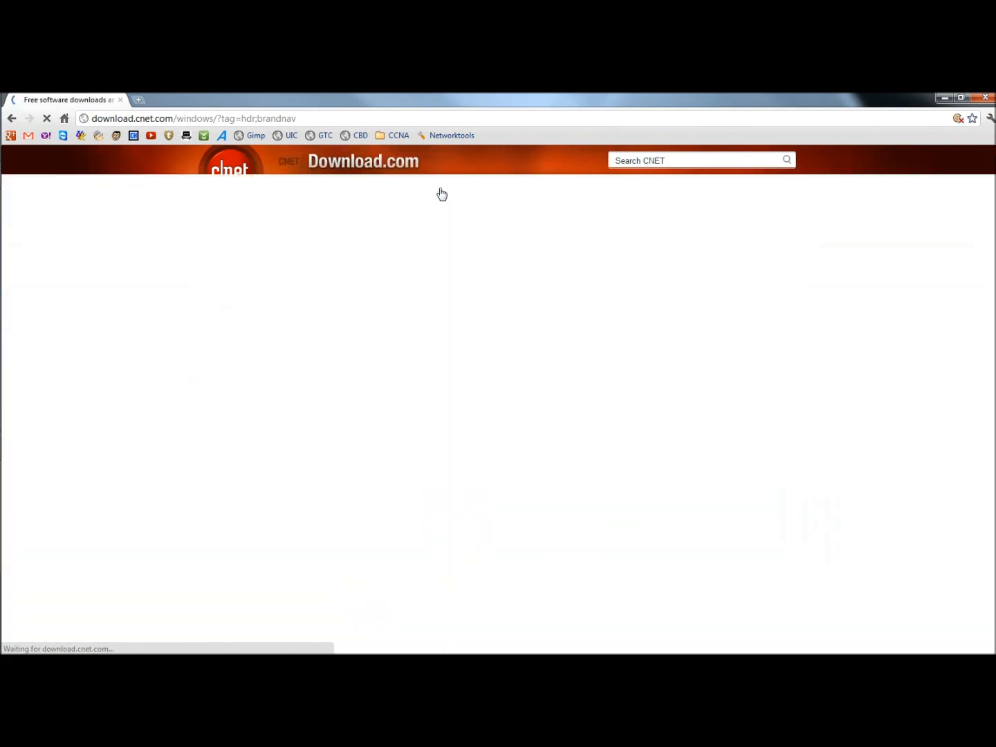
- Search Download.com for imgburn, listing ImgBurn among four results
click(694, 160)
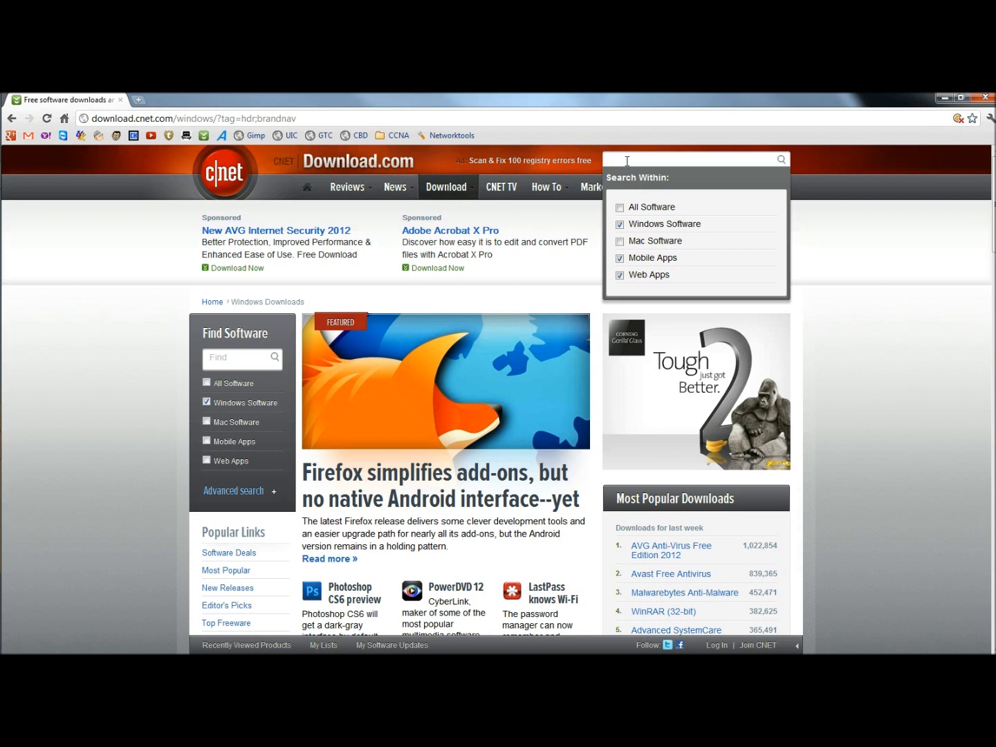
text(imgburn)
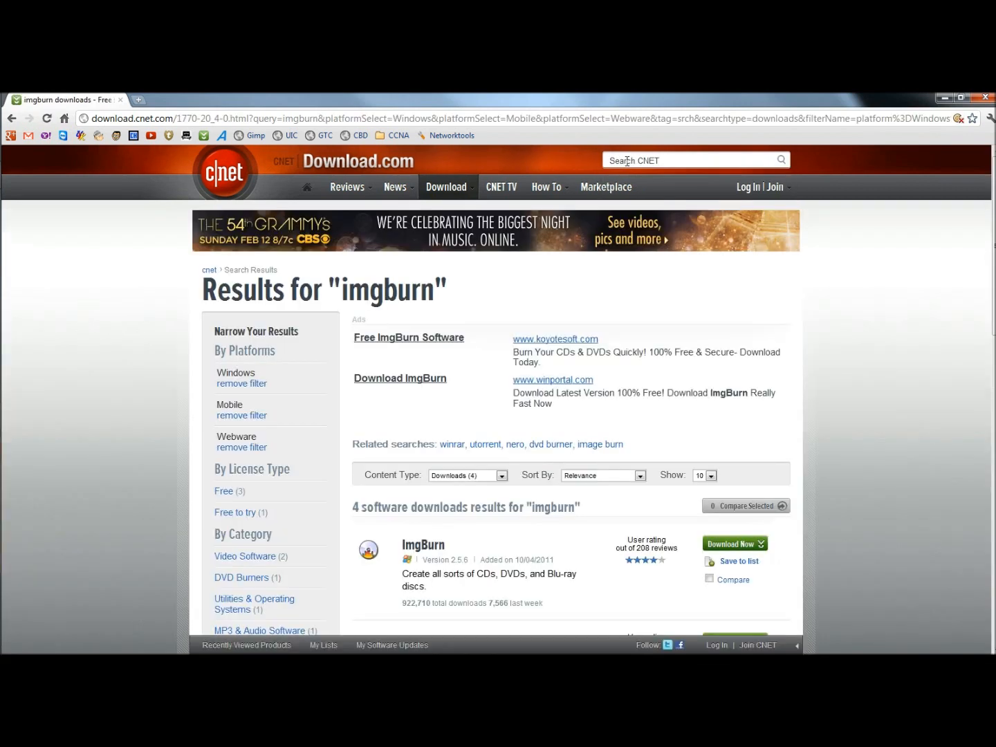
mouse_move(974, 247)
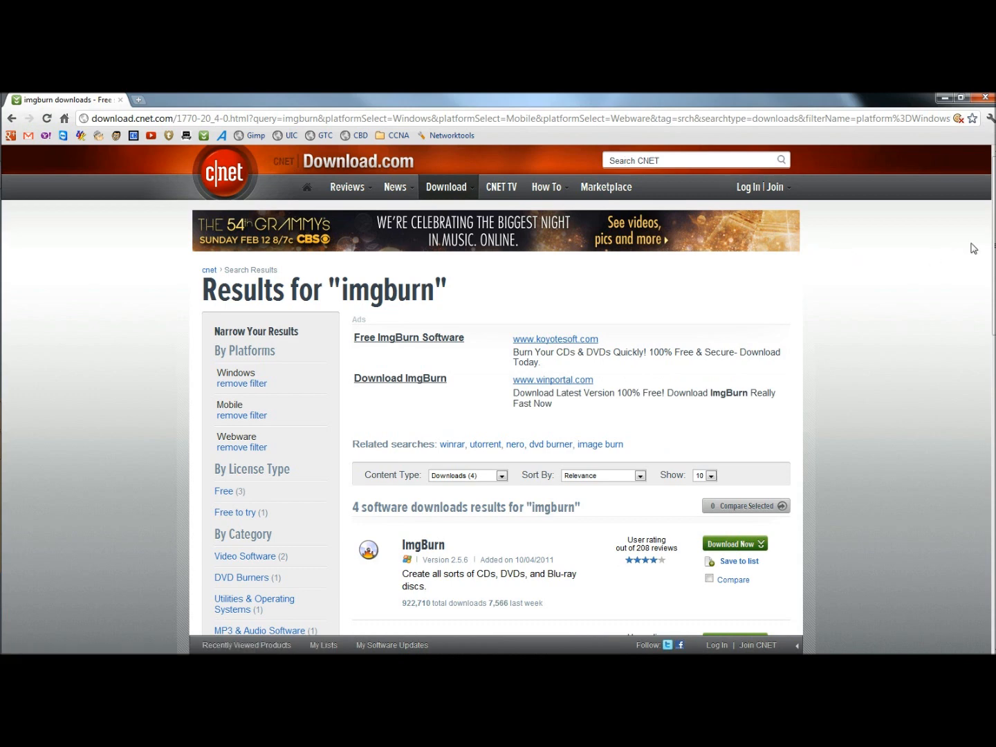
scroll(down, 3)
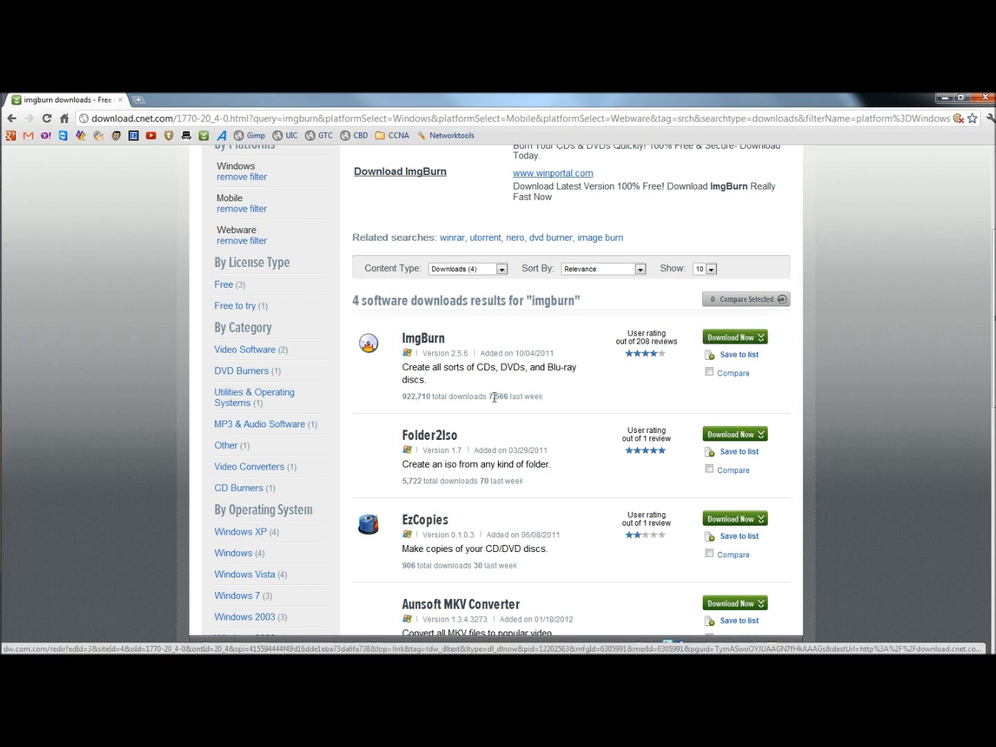
mouse_move(423, 343)
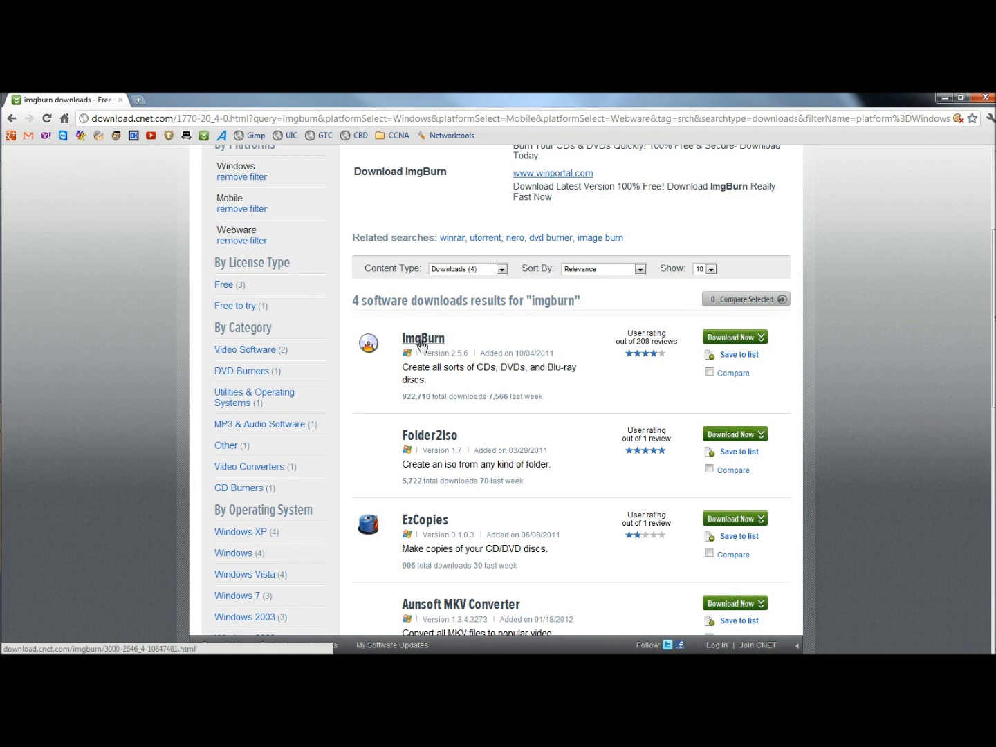
- Download the SetupImgBurn installer from ImgBurn's product page and keep it despite the warning
click(423, 337)
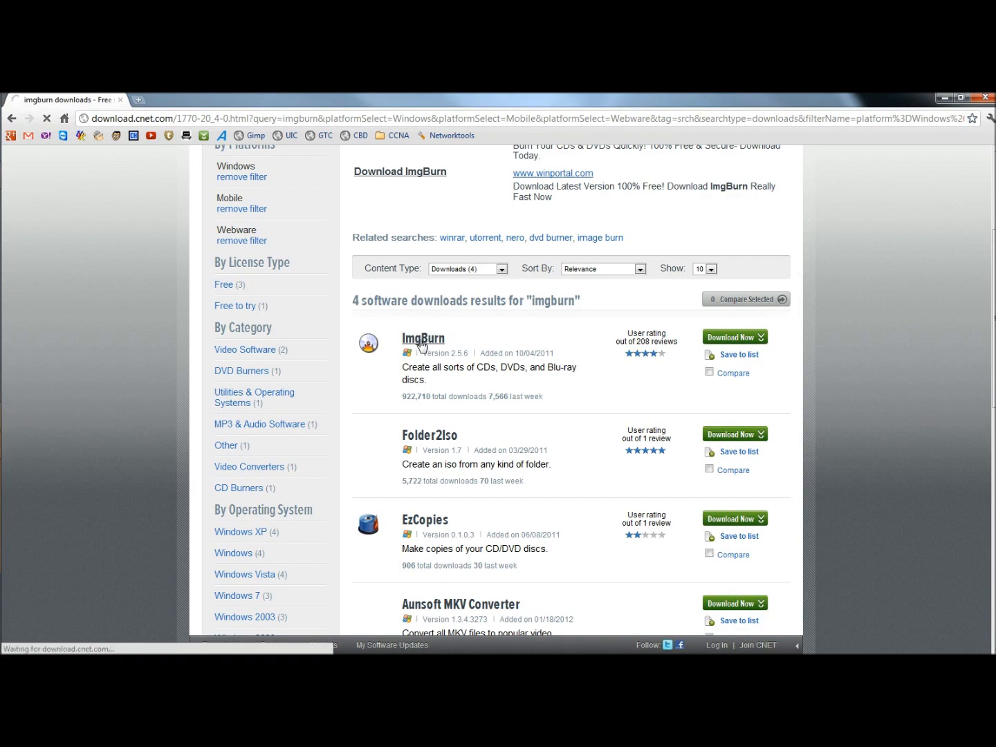
click(423, 337)
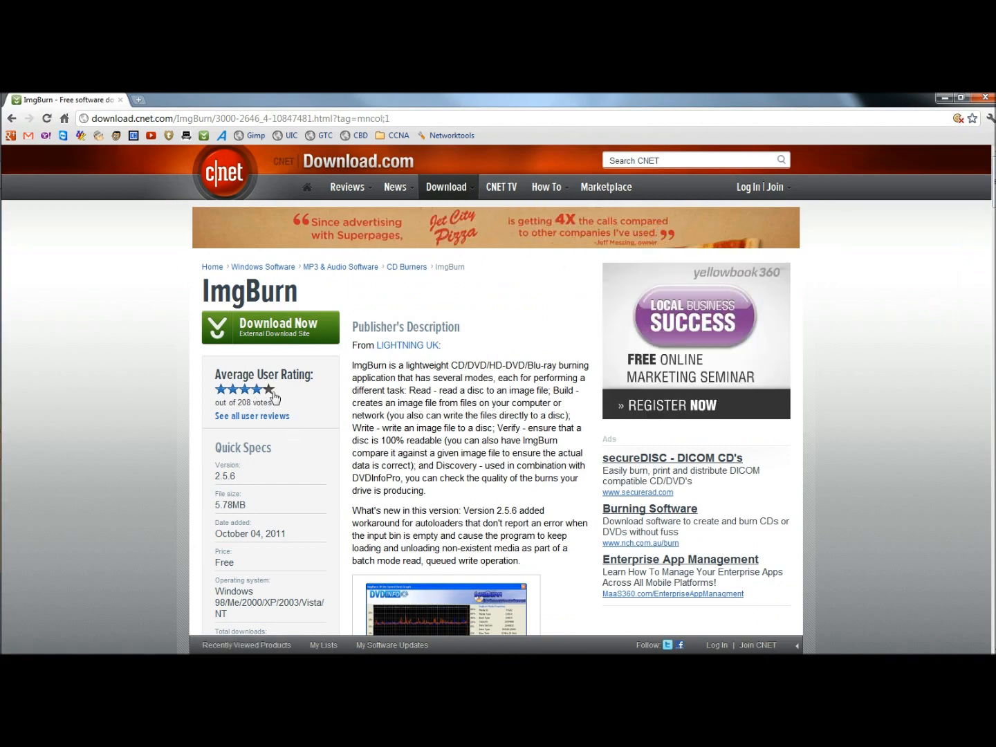
mouse_move(274, 399)
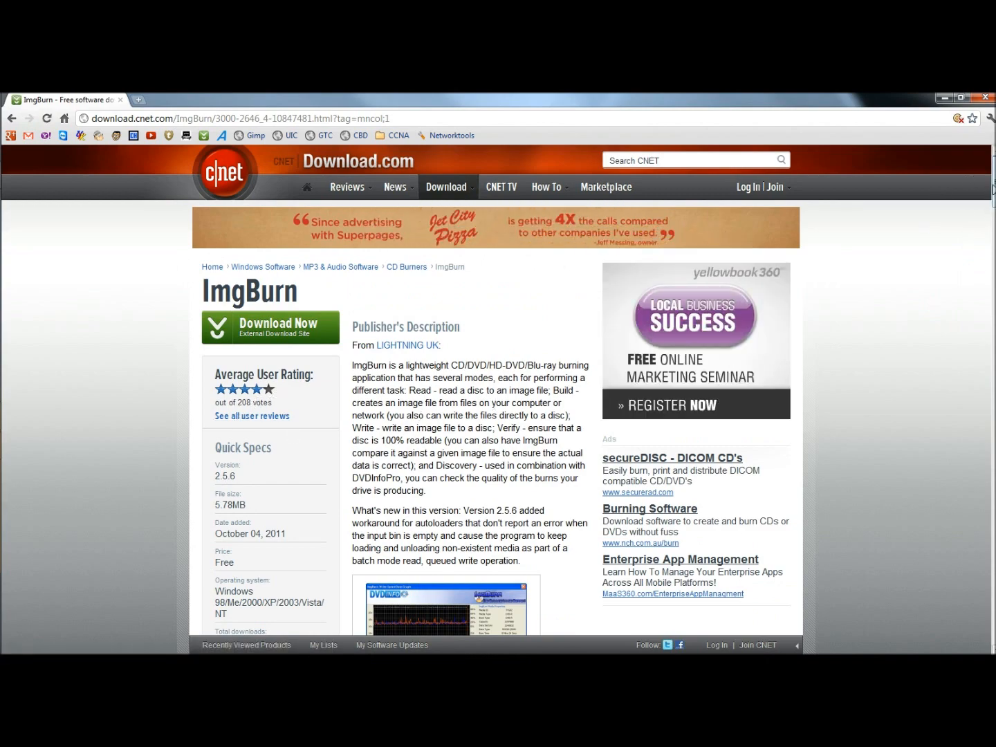
mouse_move(707, 345)
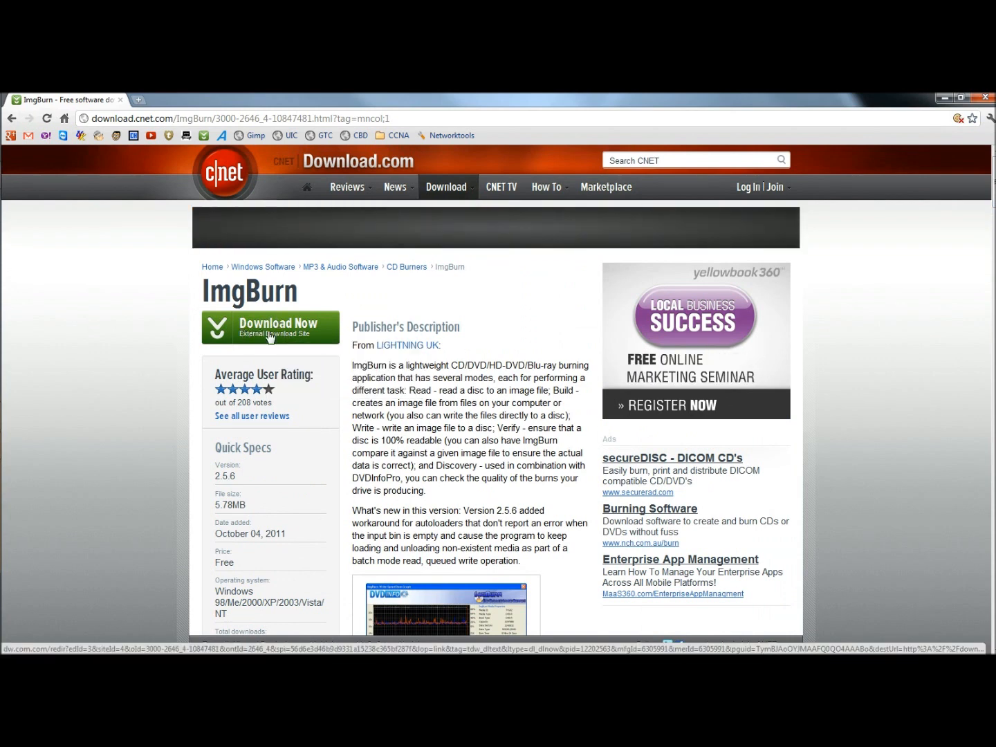
click(269, 326)
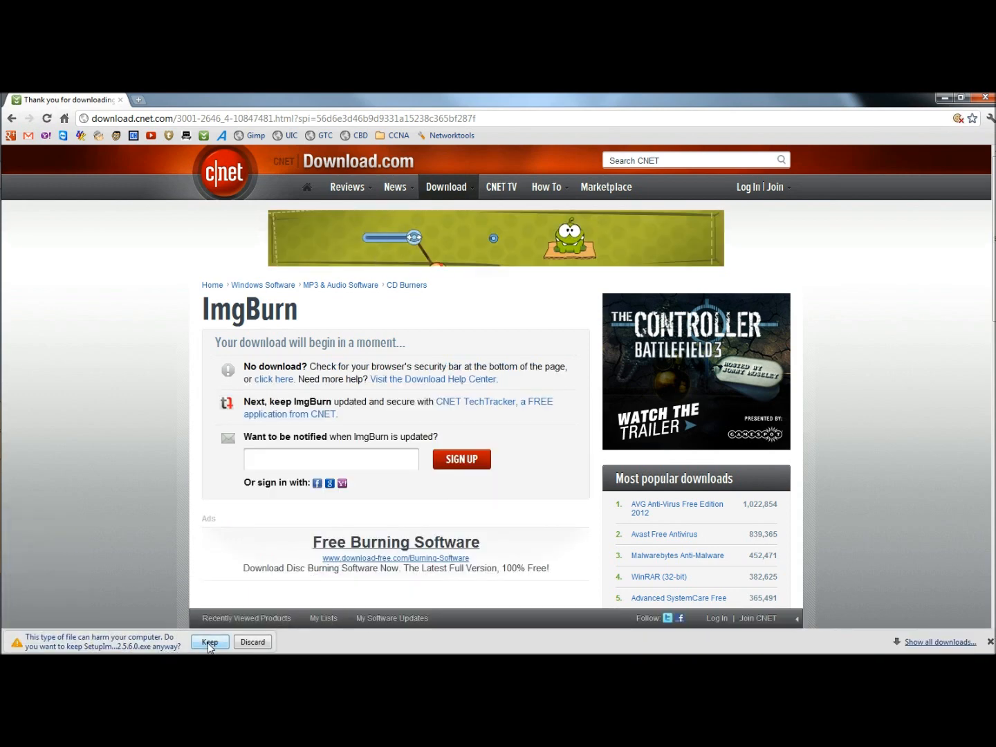
click(210, 642)
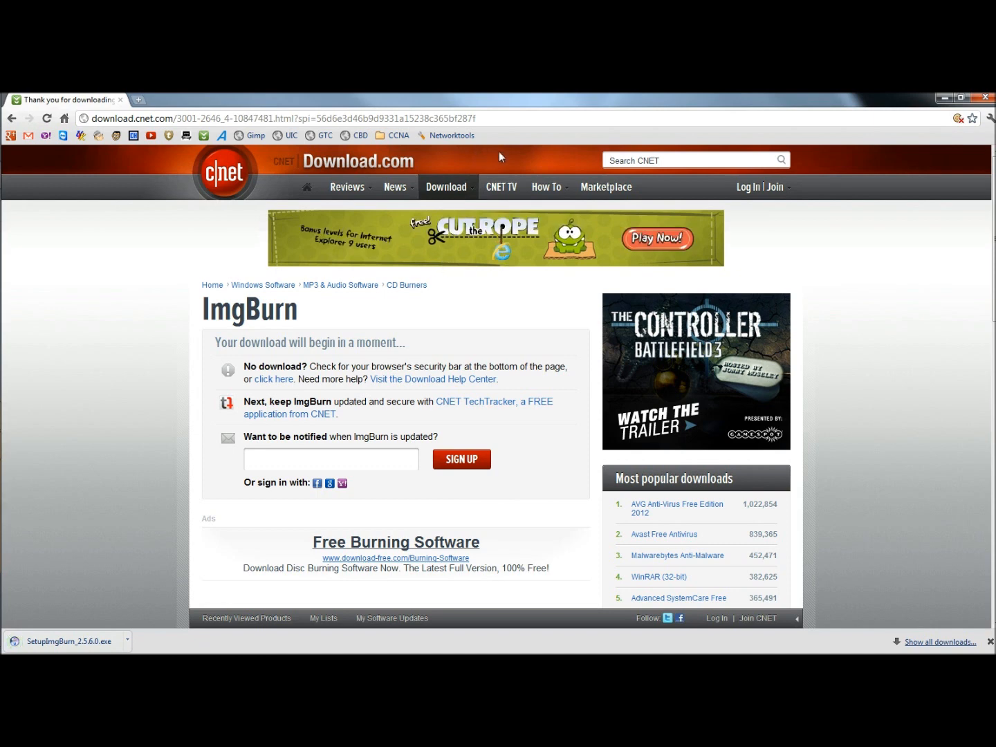
mouse_move(94, 543)
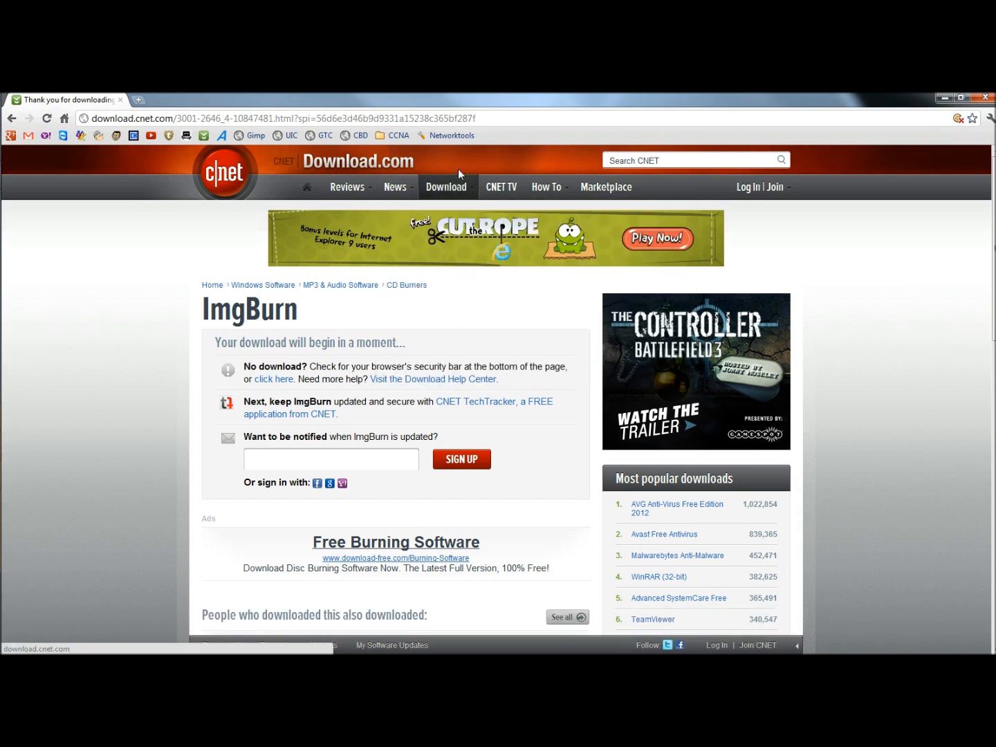
mouse_move(510, 443)
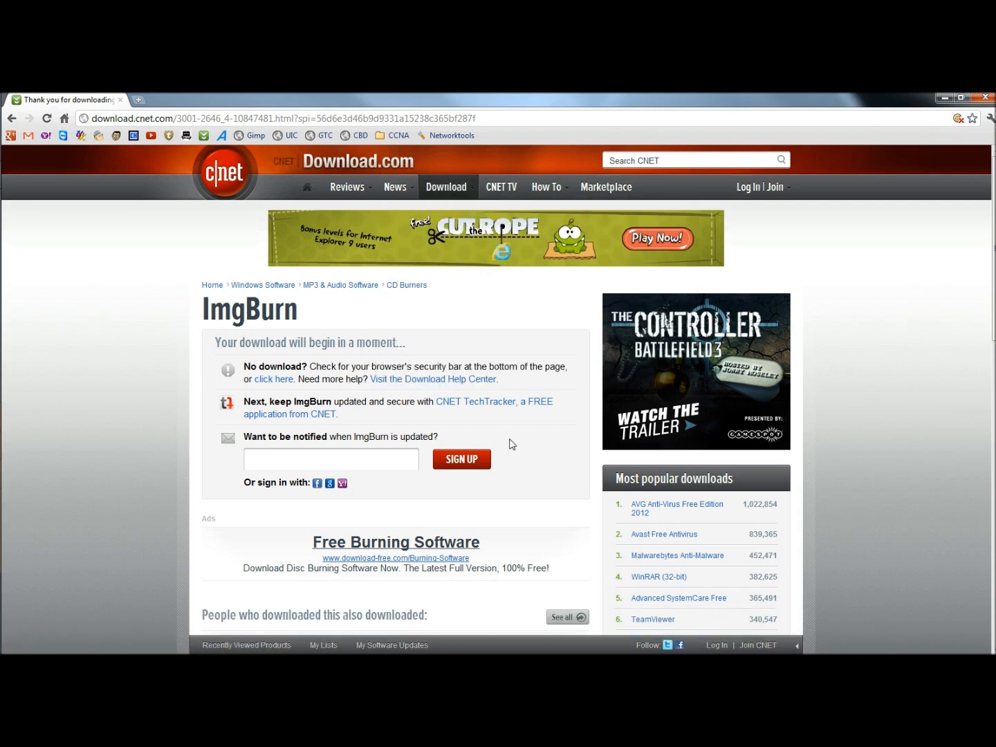
mouse_move(137, 476)
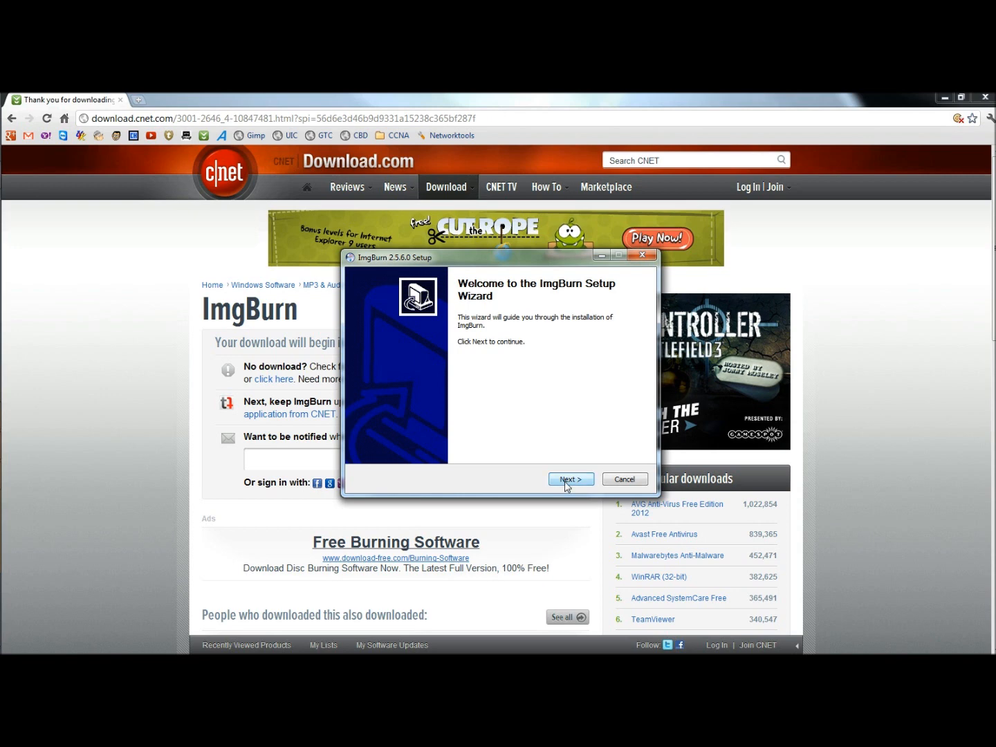
- Step through ImgBurn Setup accepting the default install folder
click(570, 478)
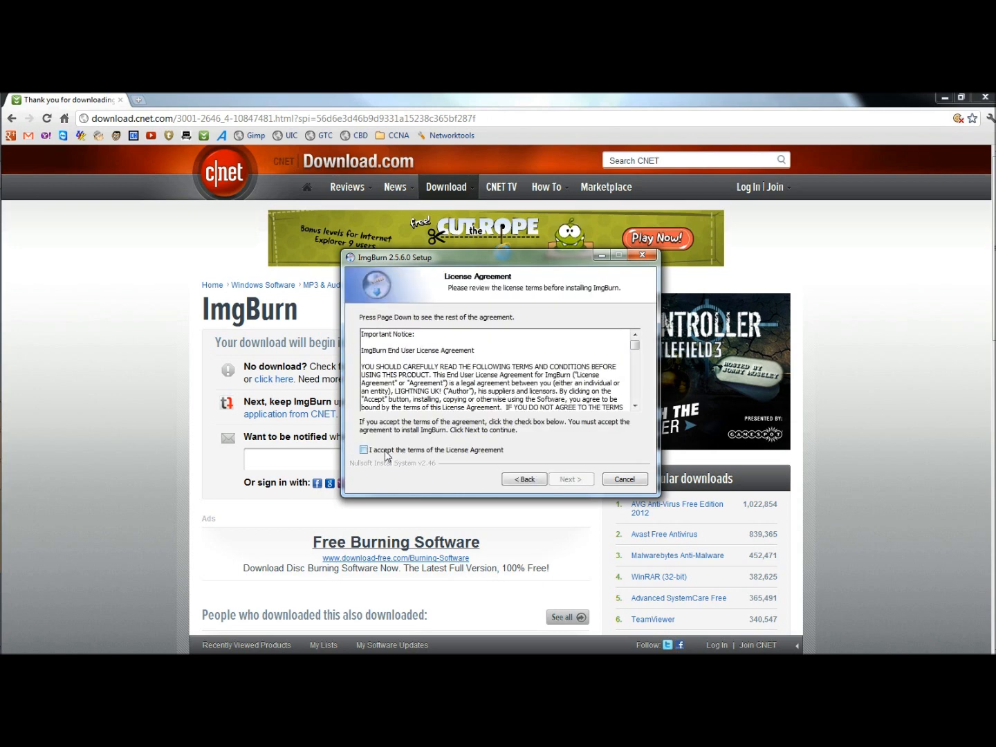
click(571, 479)
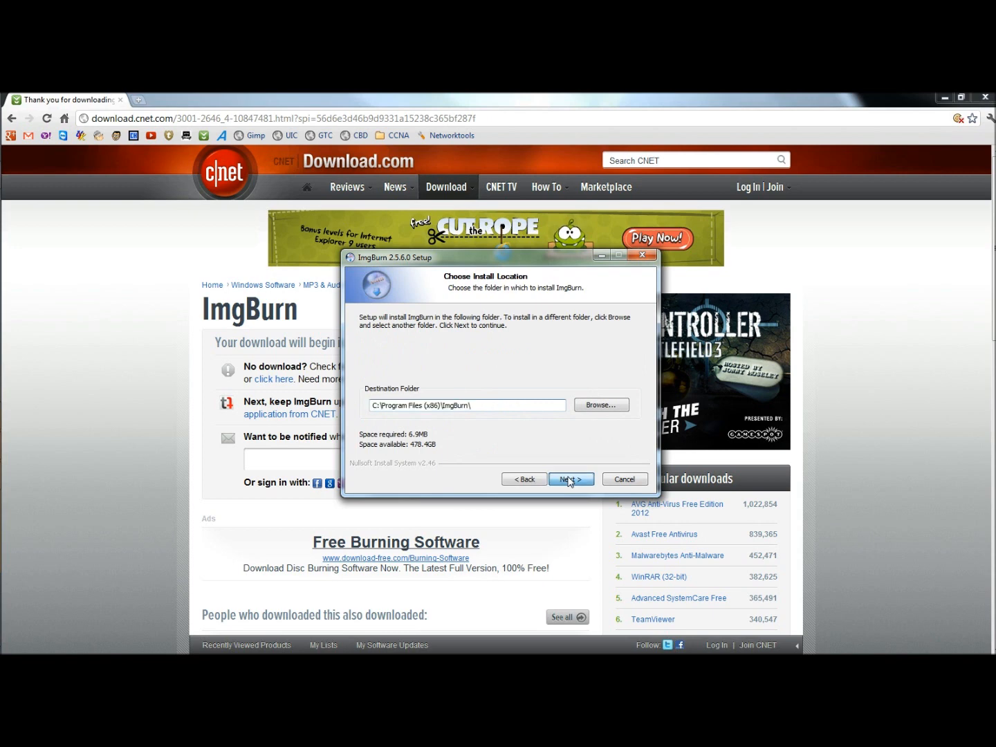
click(570, 479)
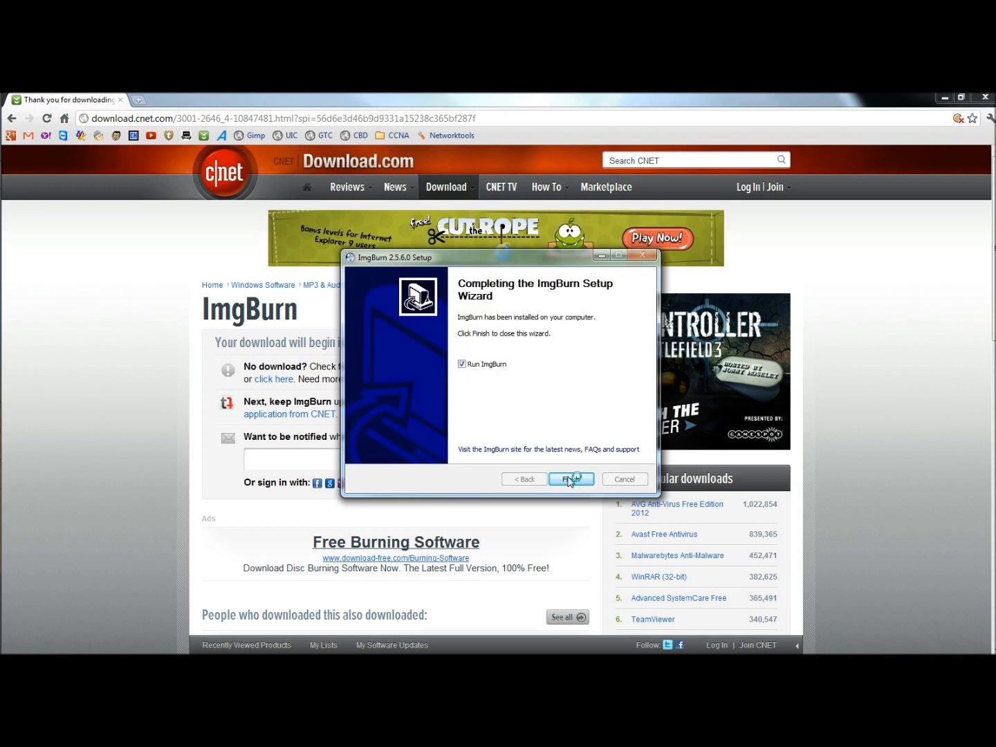
click(570, 479)
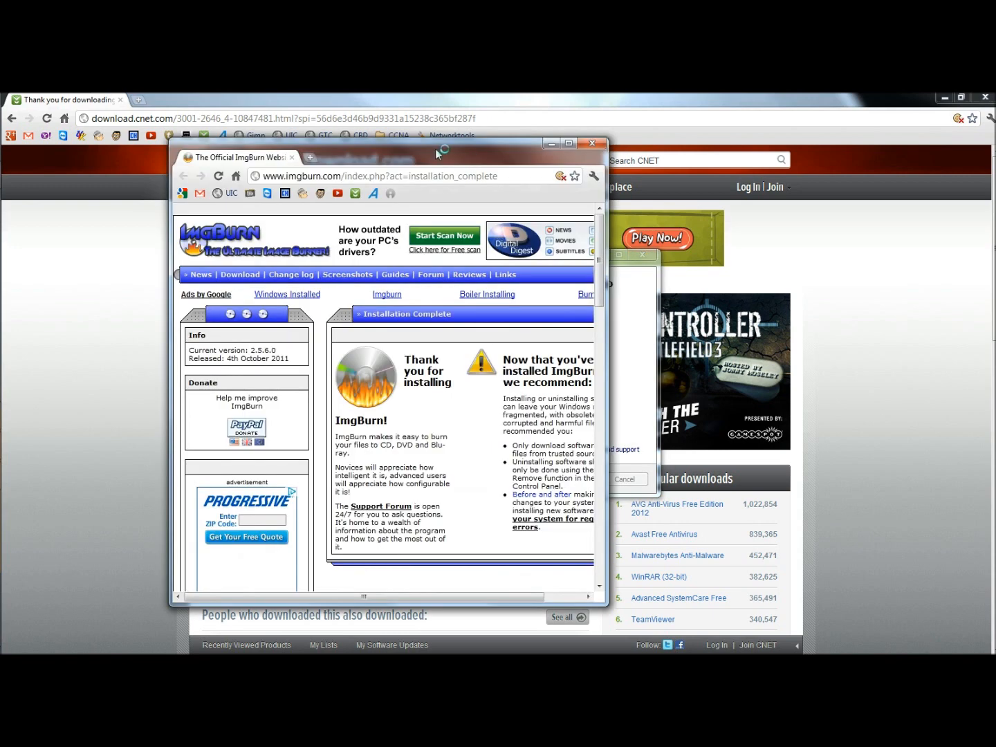
- Close the ImgBurn website popup and finish setup with ImgBurn launched
click(591, 146)
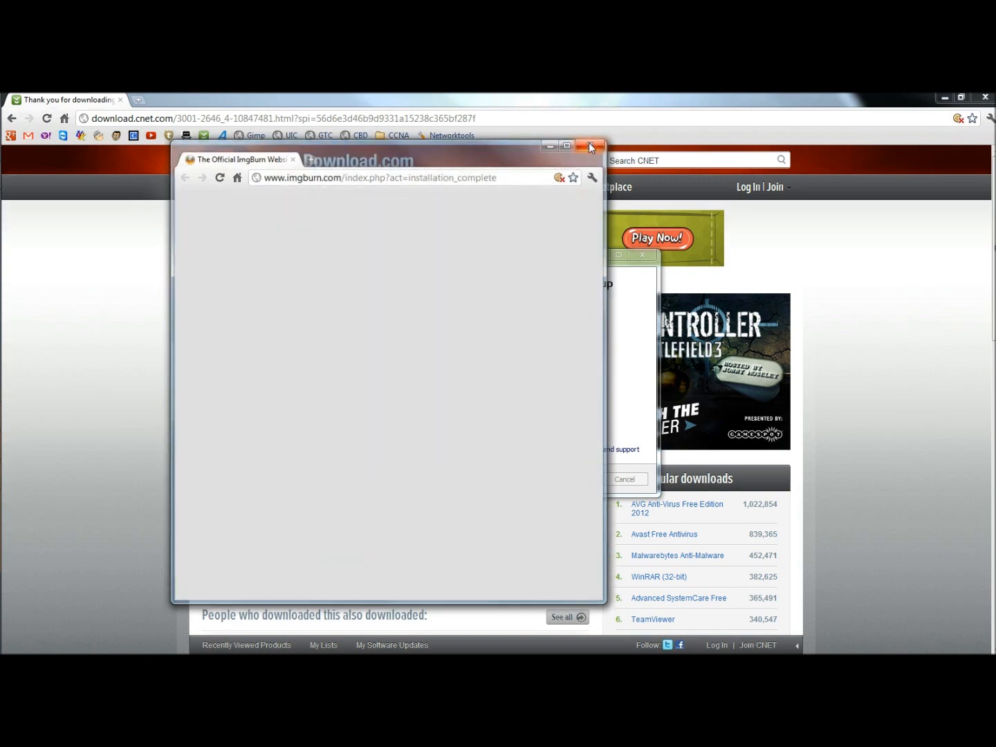
click(589, 147)
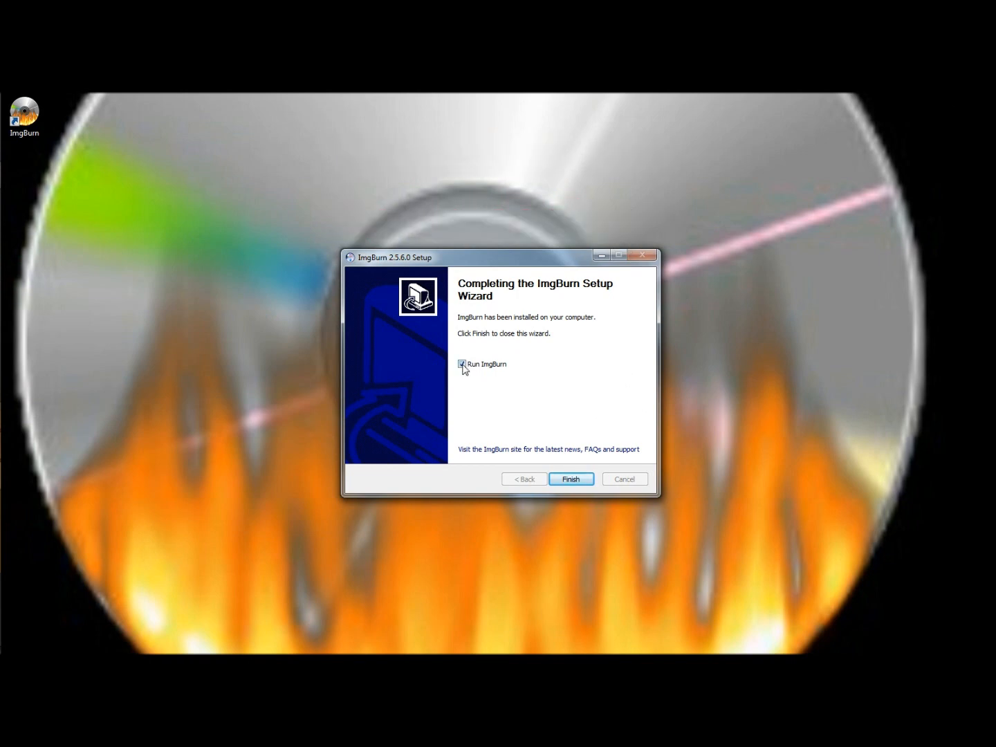
click(570, 479)
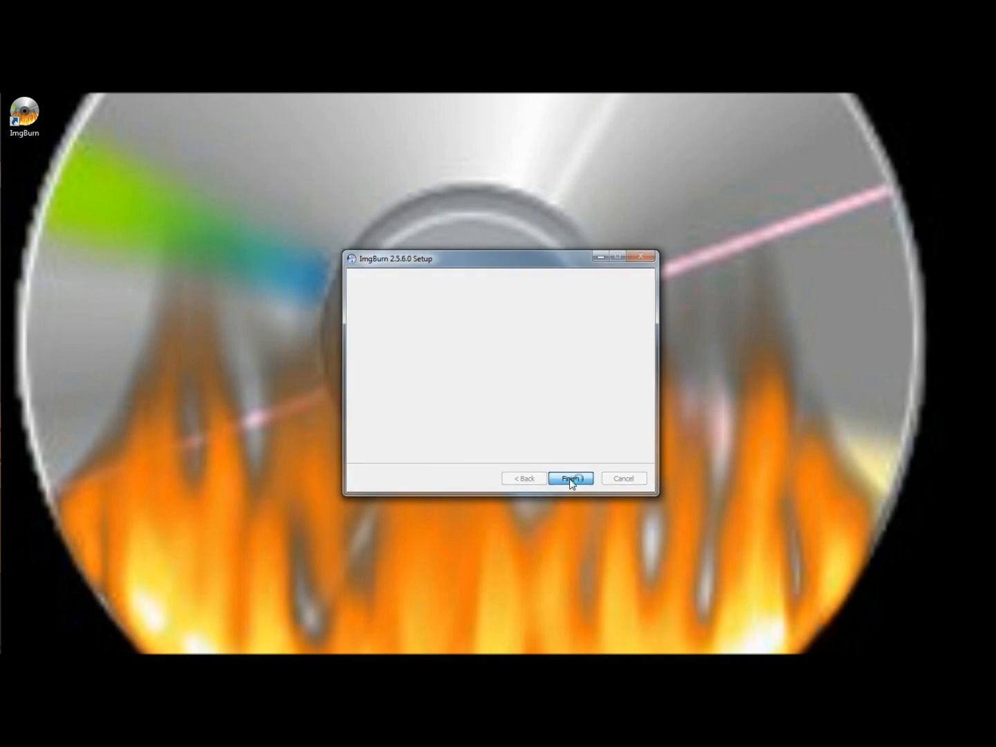
click(569, 479)
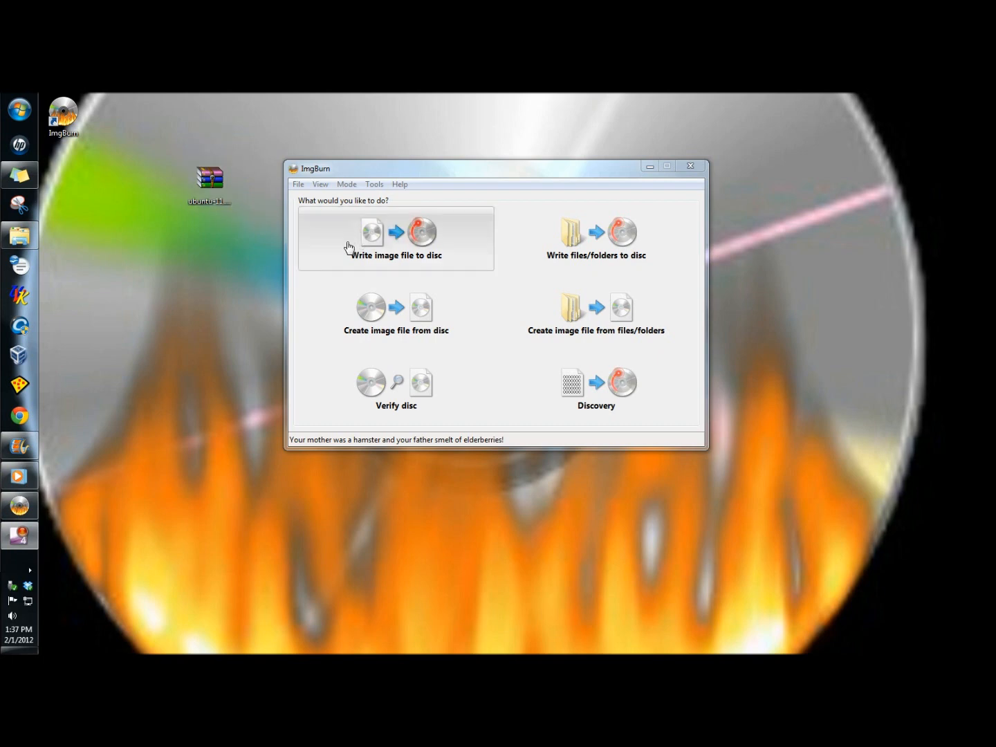
mouse_move(409, 265)
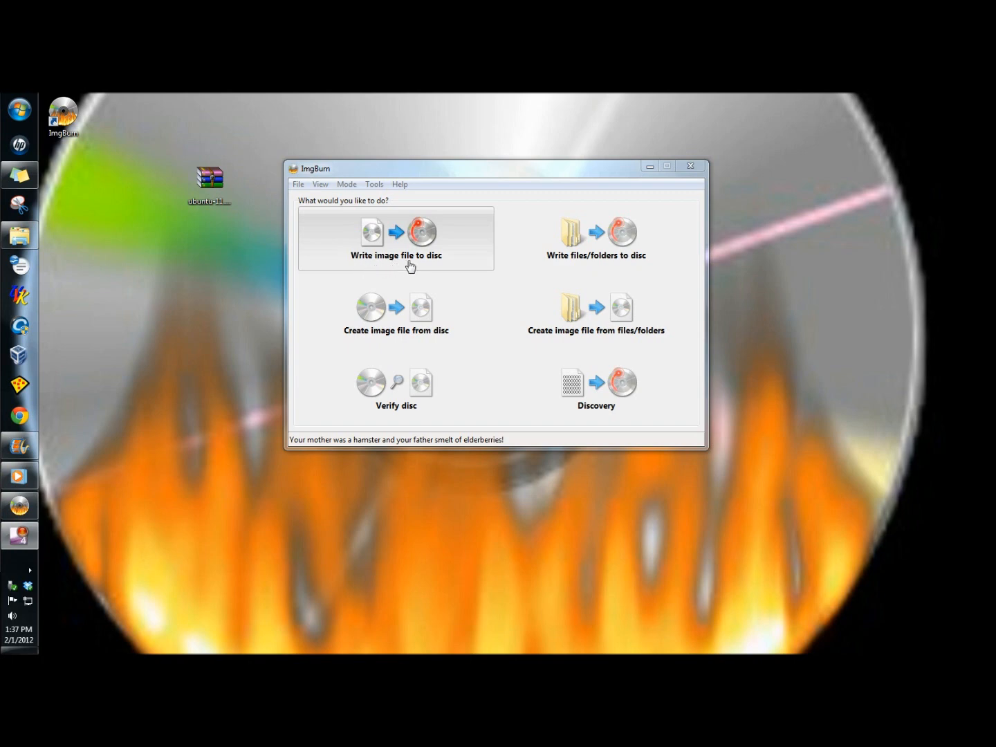
- Choose Write image file to disc and browse the Desktop for the Ubuntu 11.10 amd64 ISO
click(396, 238)
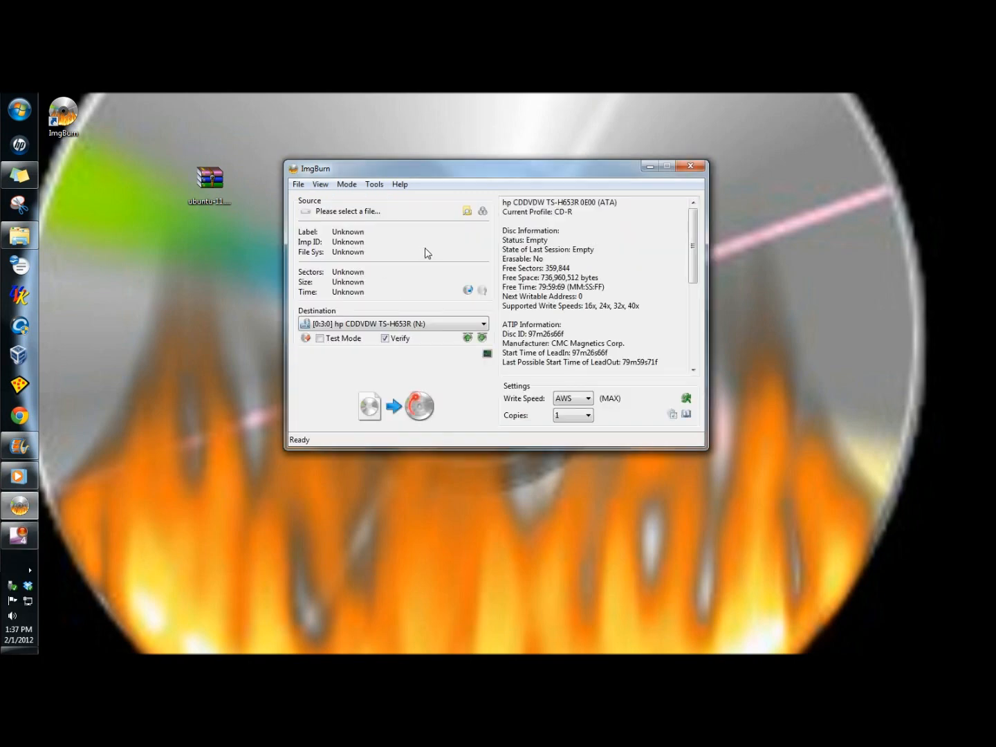
mouse_move(467, 211)
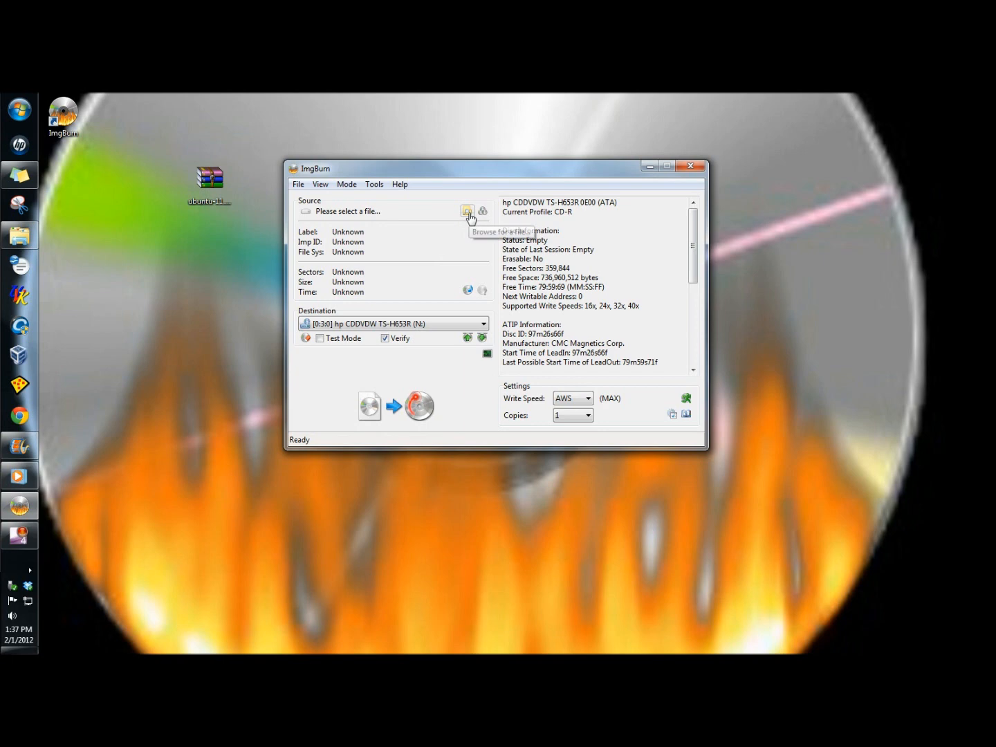
click(467, 210)
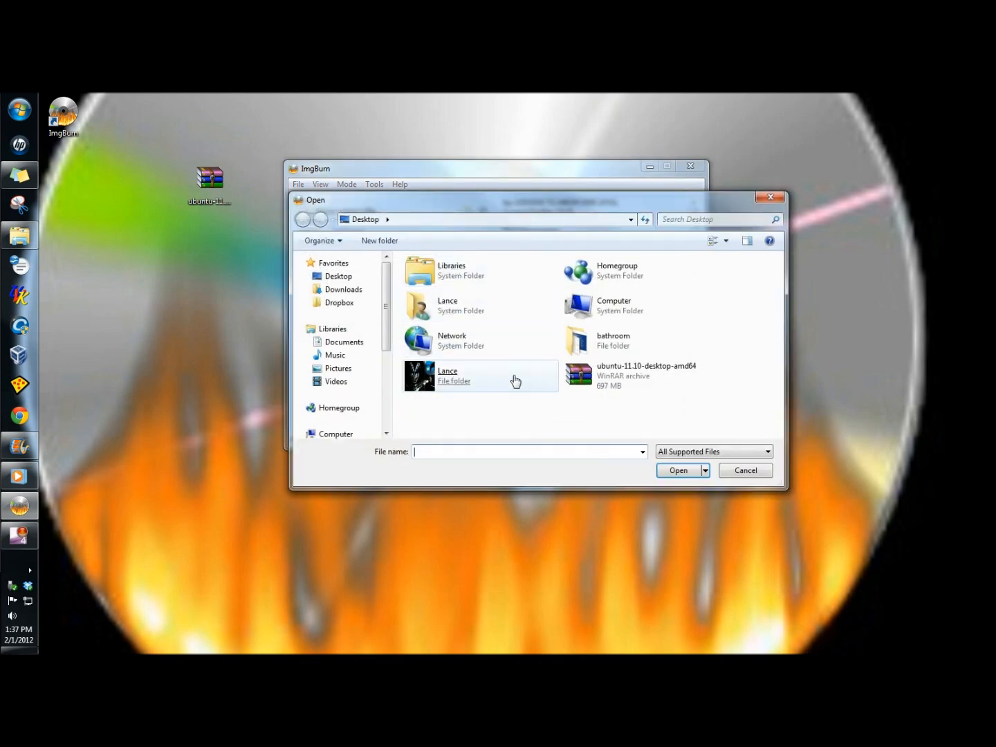
mouse_move(605, 379)
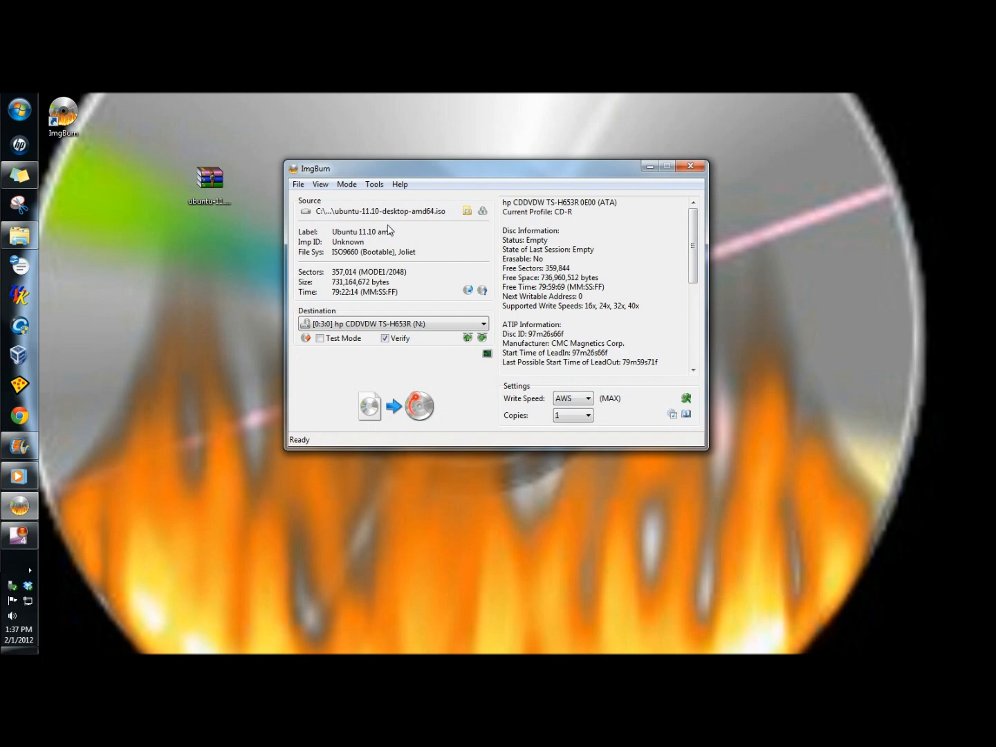
mouse_move(443, 221)
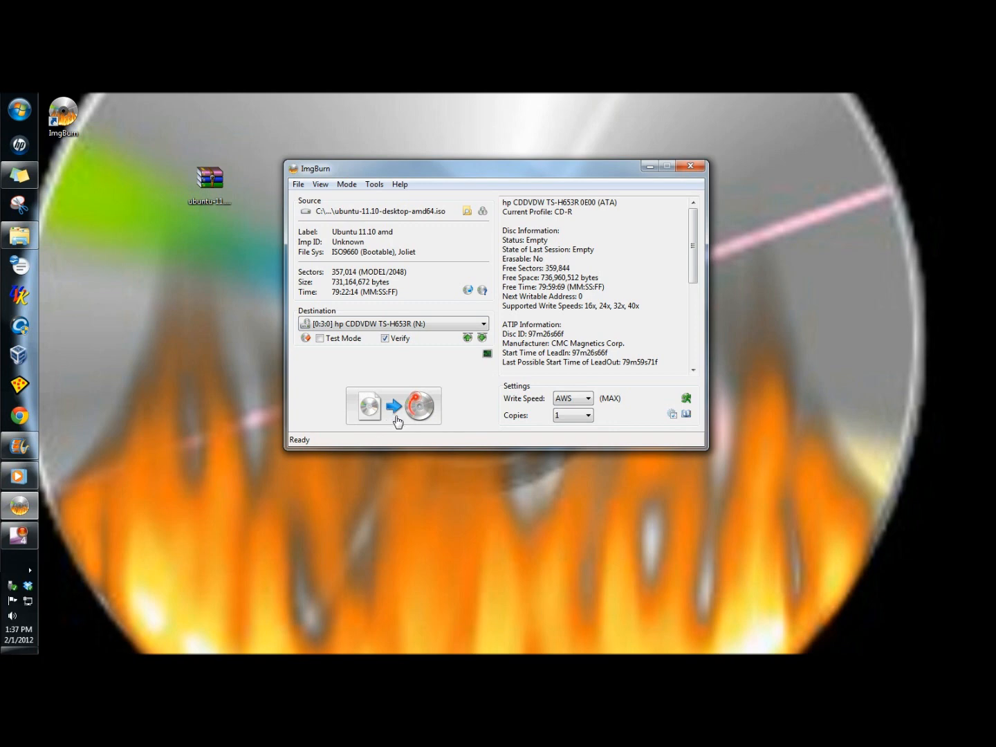
mouse_move(415, 407)
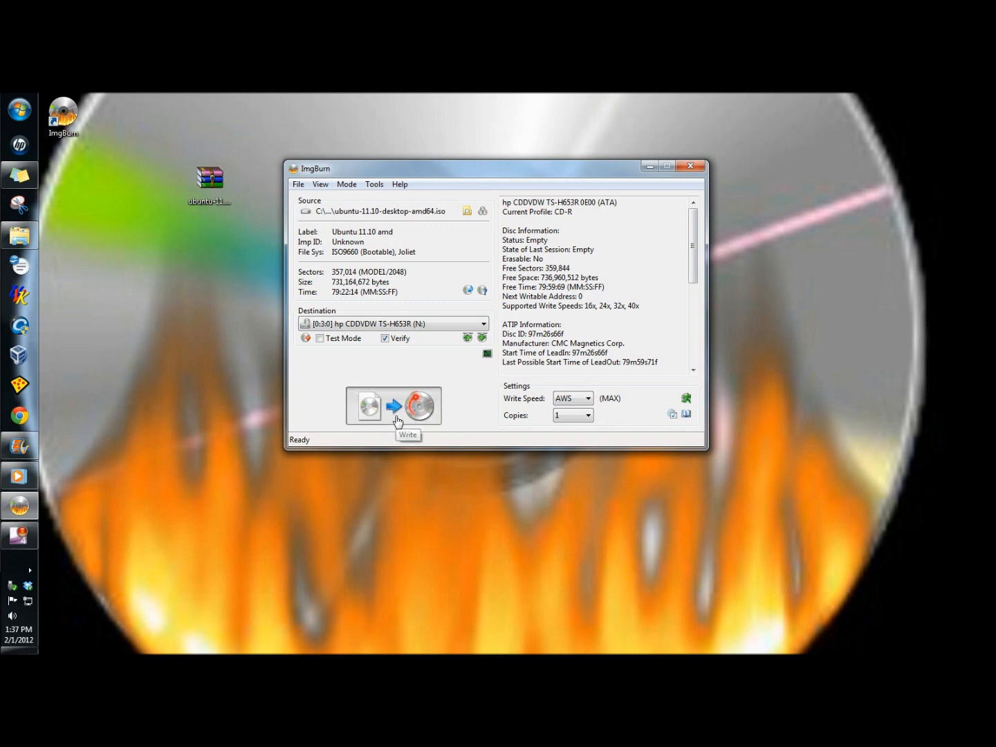
- Burn the Ubuntu ISO to the CD-R with Eject Tray set and acknowledge Operation Successfully Completed
click(392, 406)
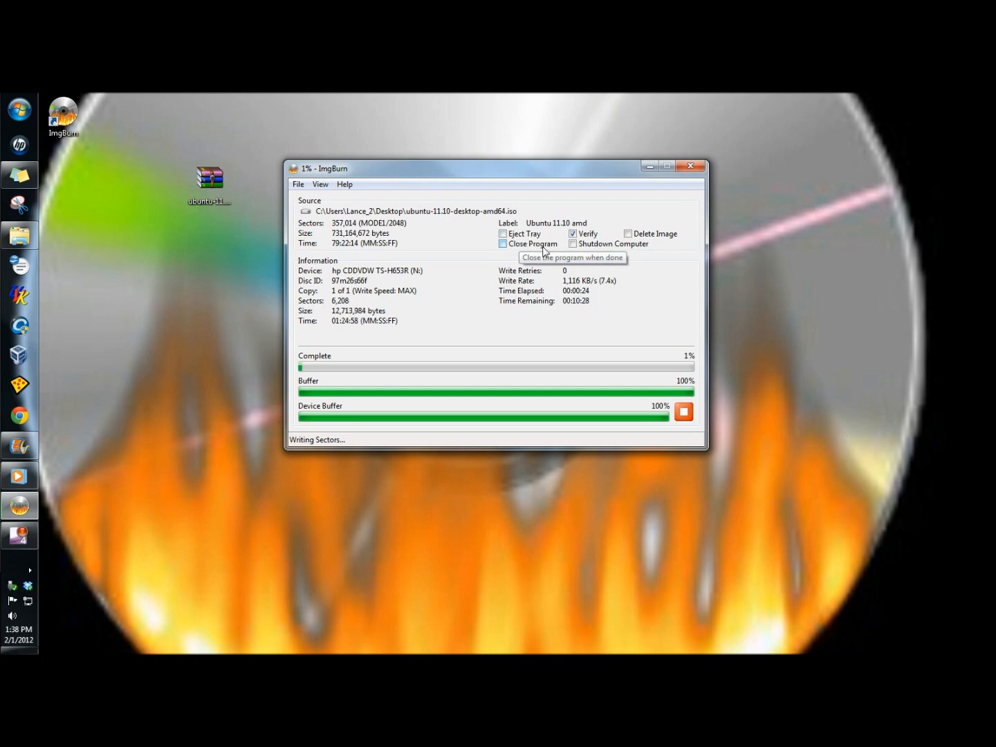
mouse_move(572, 233)
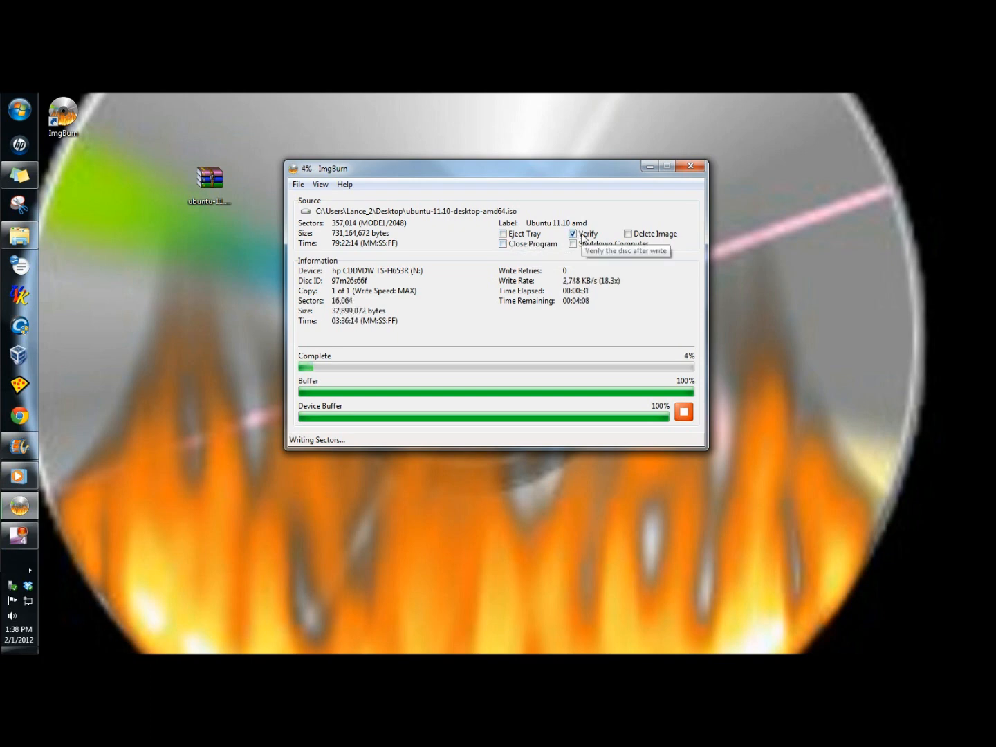
mouse_move(608, 243)
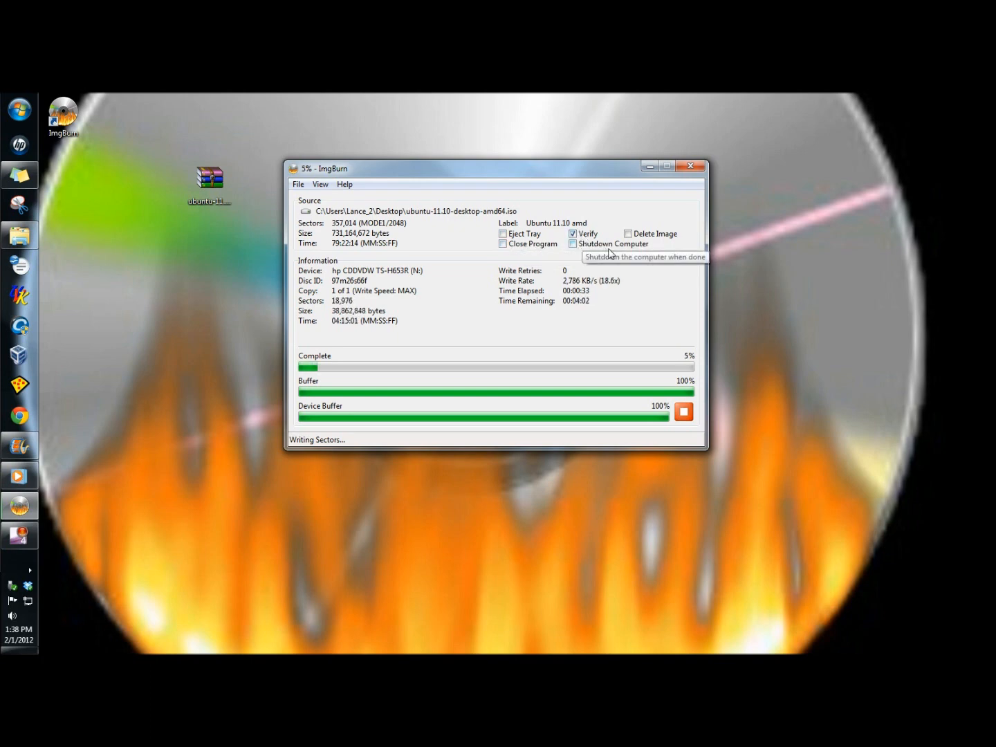
mouse_move(648, 240)
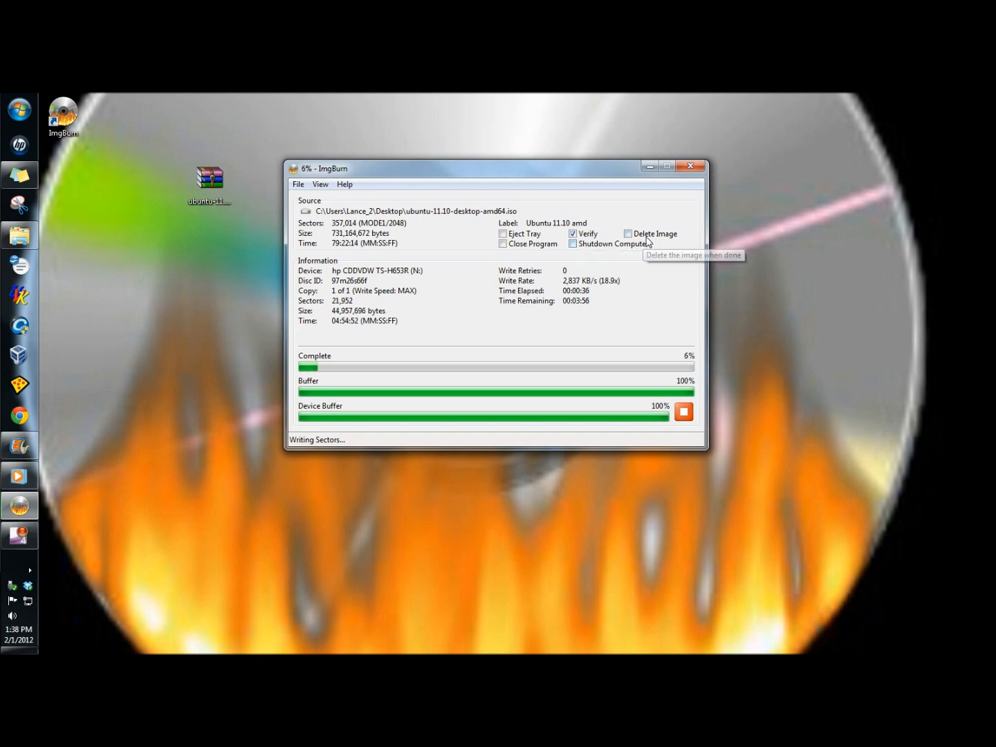
mouse_move(675, 241)
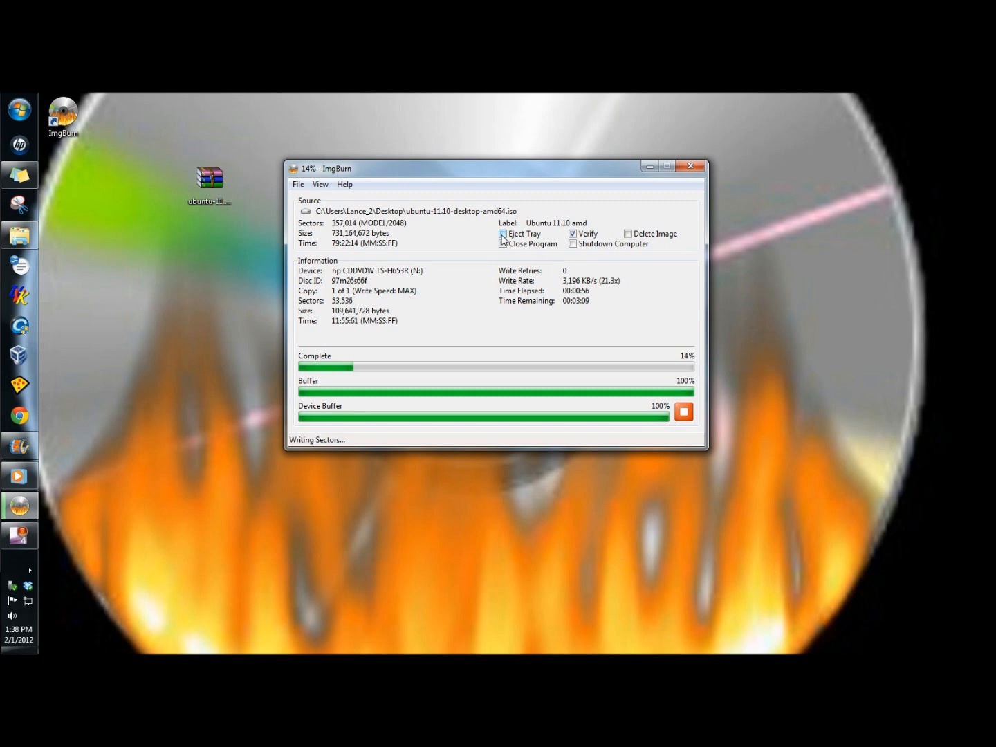
click(502, 233)
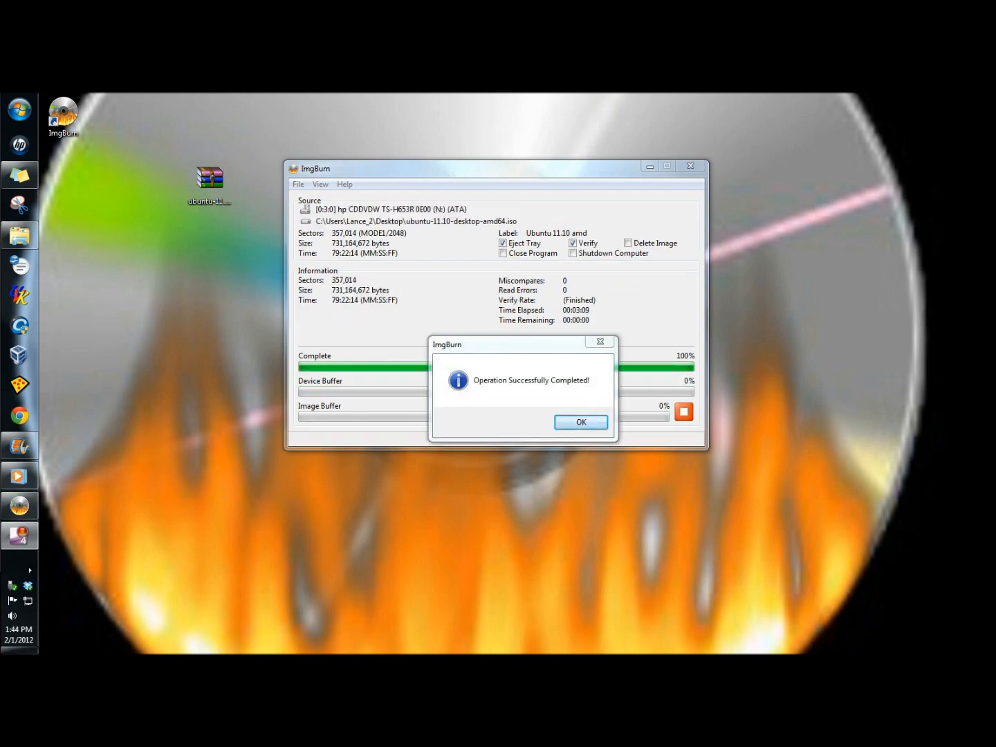
click(580, 422)
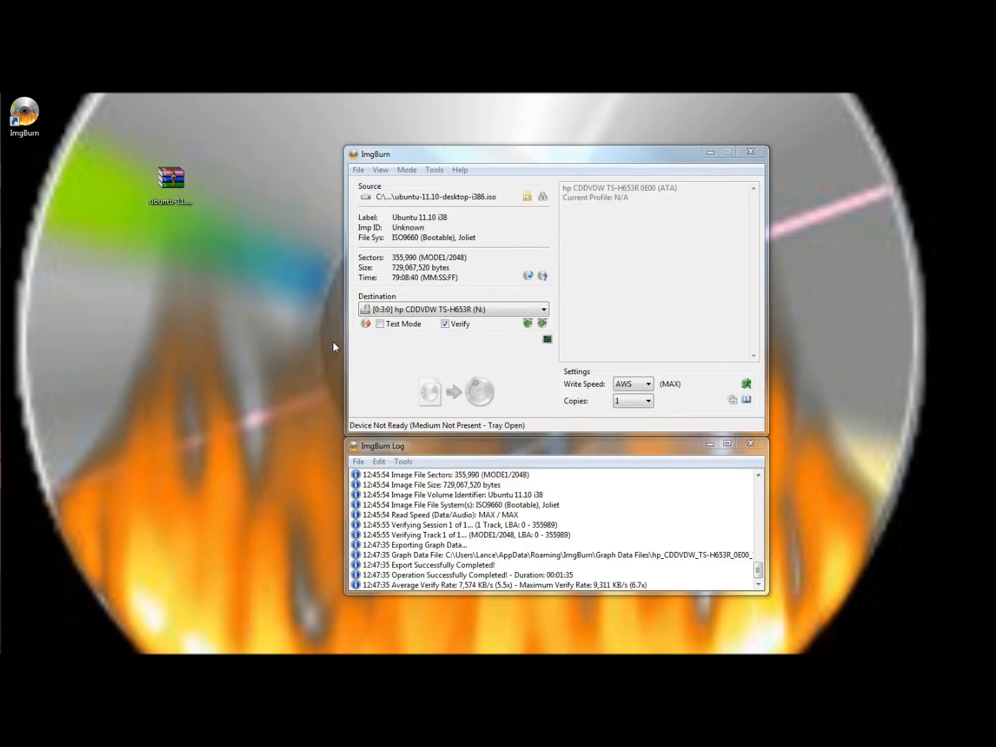